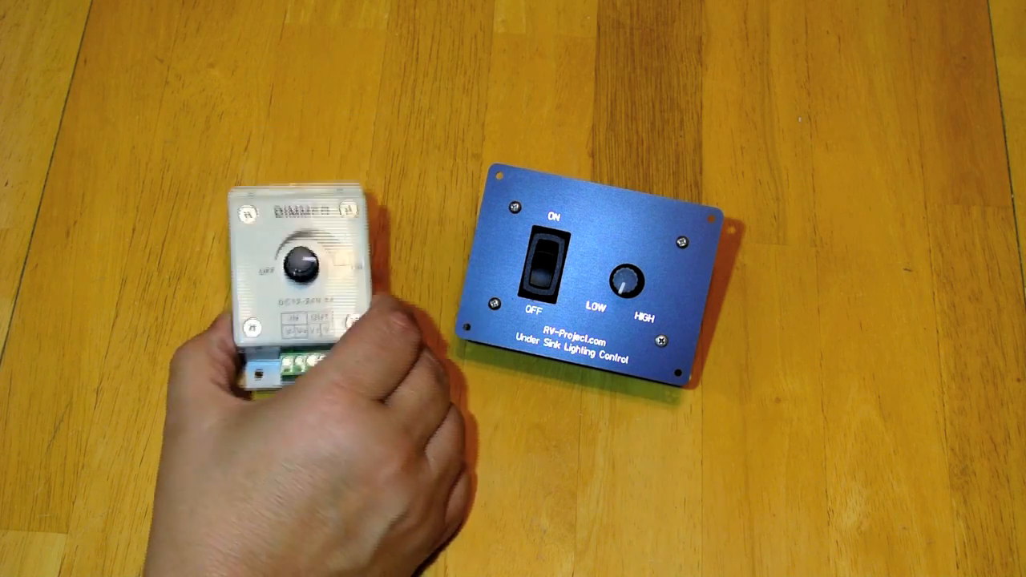
pyautogui.click(549, 265)
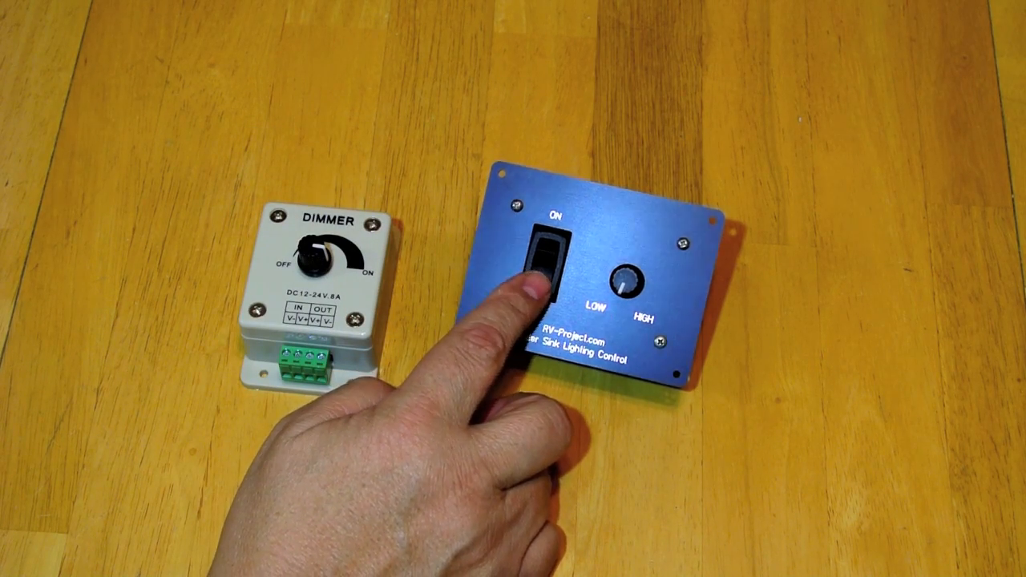
pyautogui.click(548, 265)
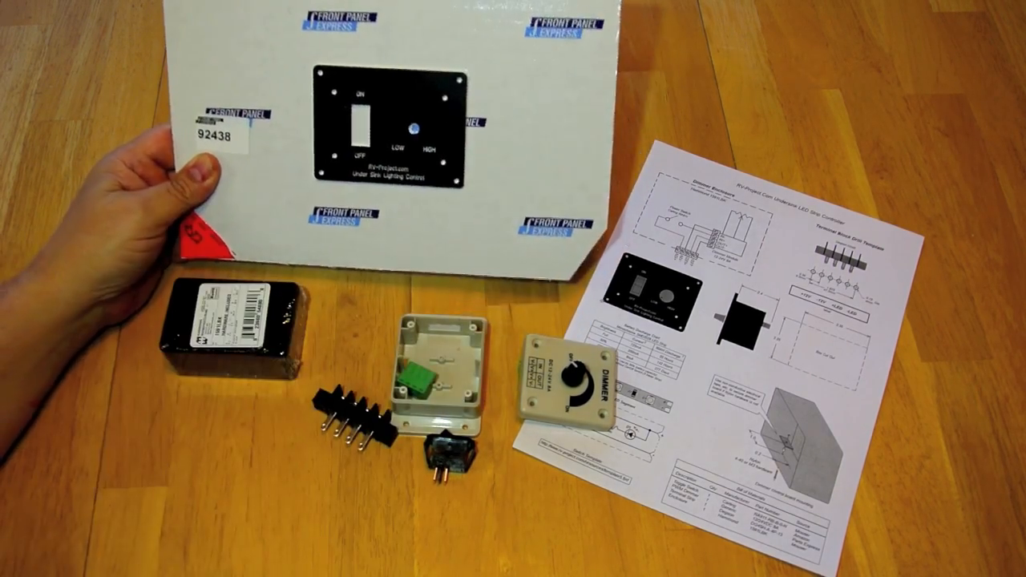
pyautogui.moveTo(200, 200)
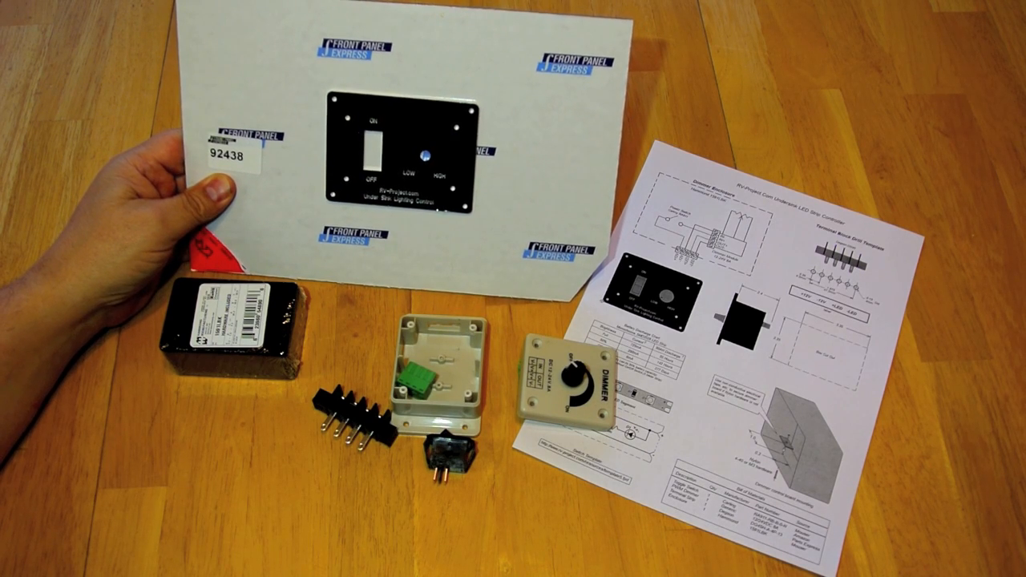